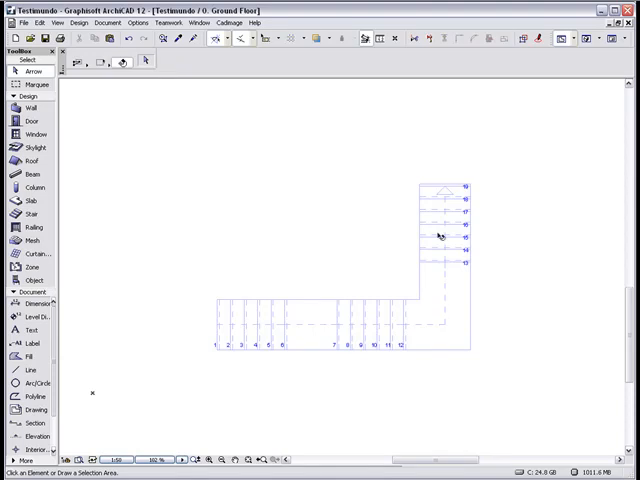
Step: Switch on Stair Shape Edit Mode from the Cadimage Stair Builder menu
{"action": "left_click", "coordinate": [228, 24]}
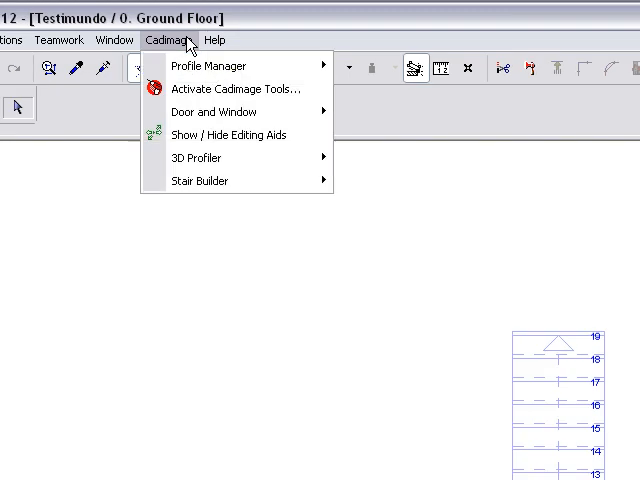
{"action": "mouse_move", "coordinate": [202, 180]}
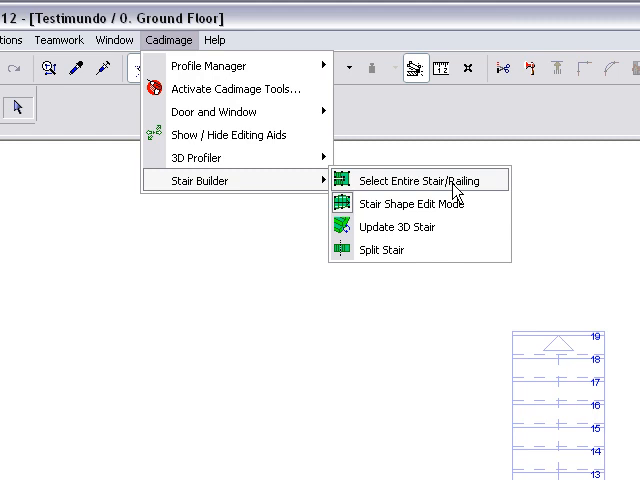
{"action": "mouse_move", "coordinate": [410, 204]}
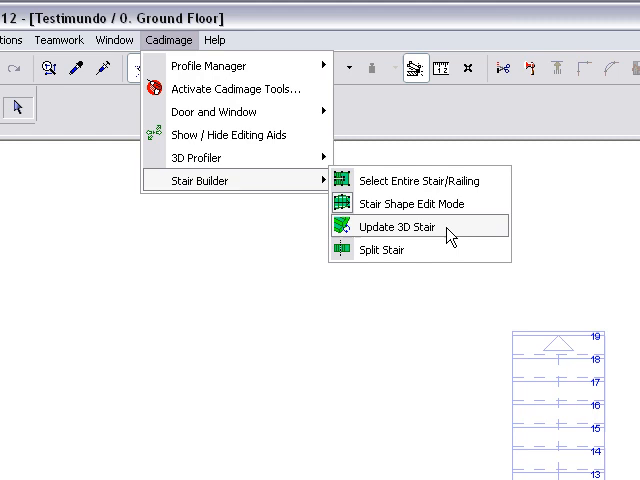
{"action": "mouse_move", "coordinate": [444, 256]}
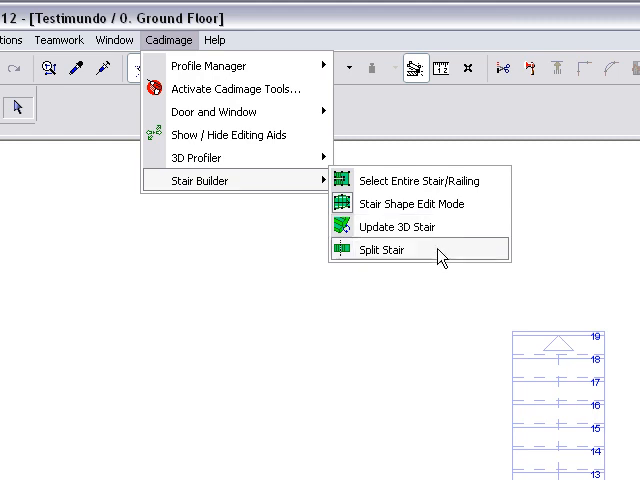
{"action": "mouse_move", "coordinate": [444, 256]}
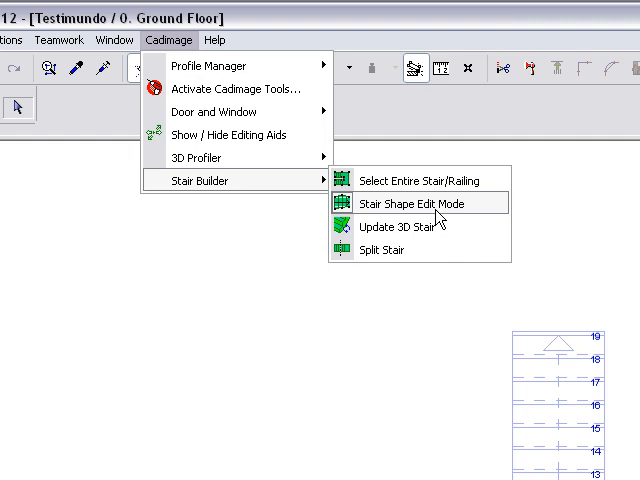
{"action": "left_click", "coordinate": [416, 204]}
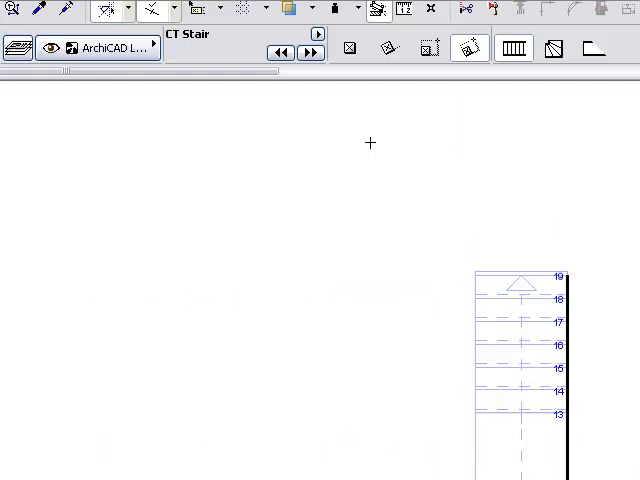
Step: Outline a rectangular stair area below the flight and show its walking line
{"action": "left_click_drag", "start_coordinate": [150, 264], "coordinate": [360, 264]}
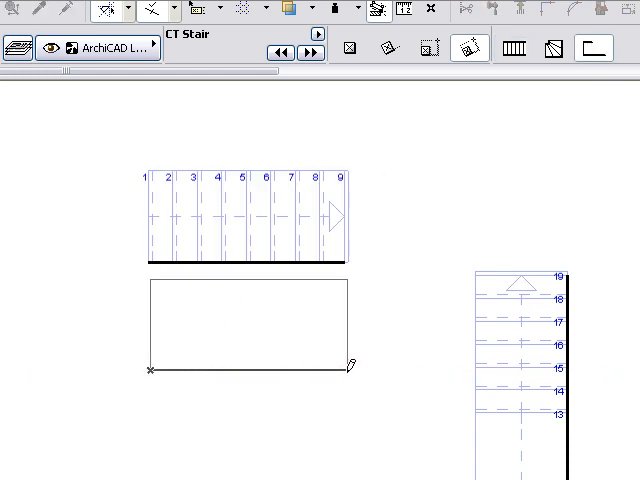
{"action": "left_click", "coordinate": [596, 48]}
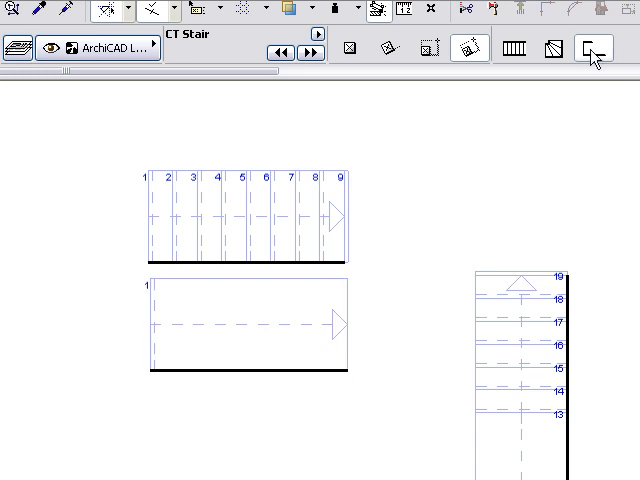
{"action": "left_click", "coordinate": [590, 48]}
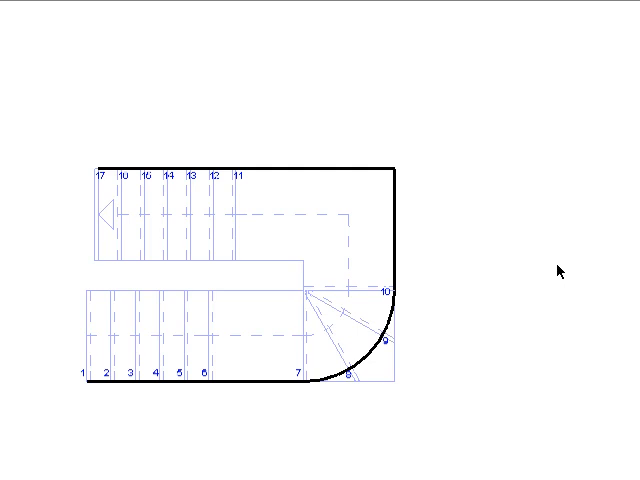
{"action": "mouse_move", "coordinate": [362, 270]}
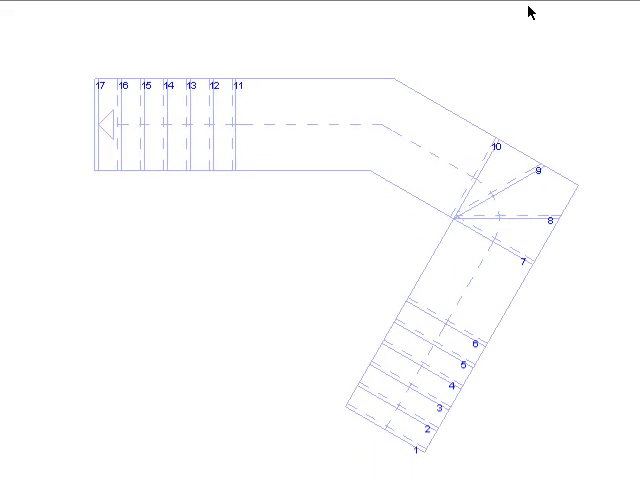
Step: Select the lower six-step flight to expose its shape hotspots
{"action": "left_click", "coordinate": [424, 150]}
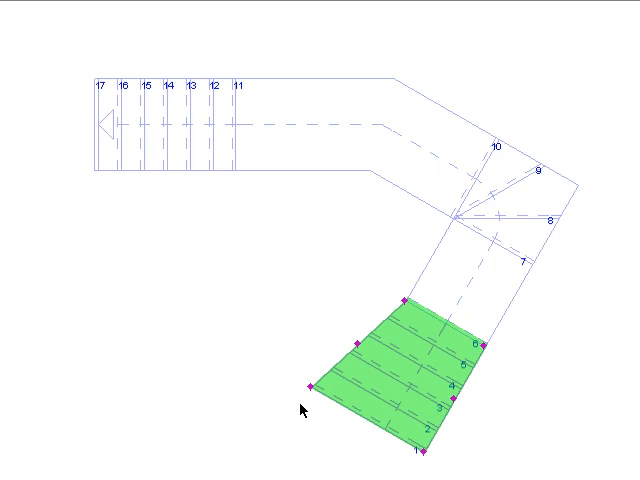
{"action": "mouse_move", "coordinate": [360, 356]}
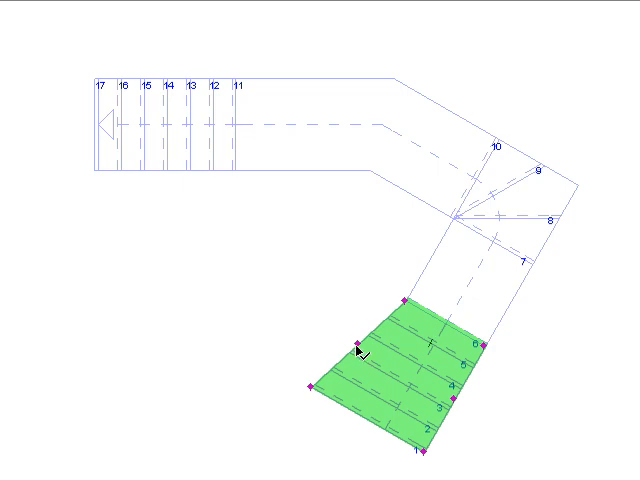